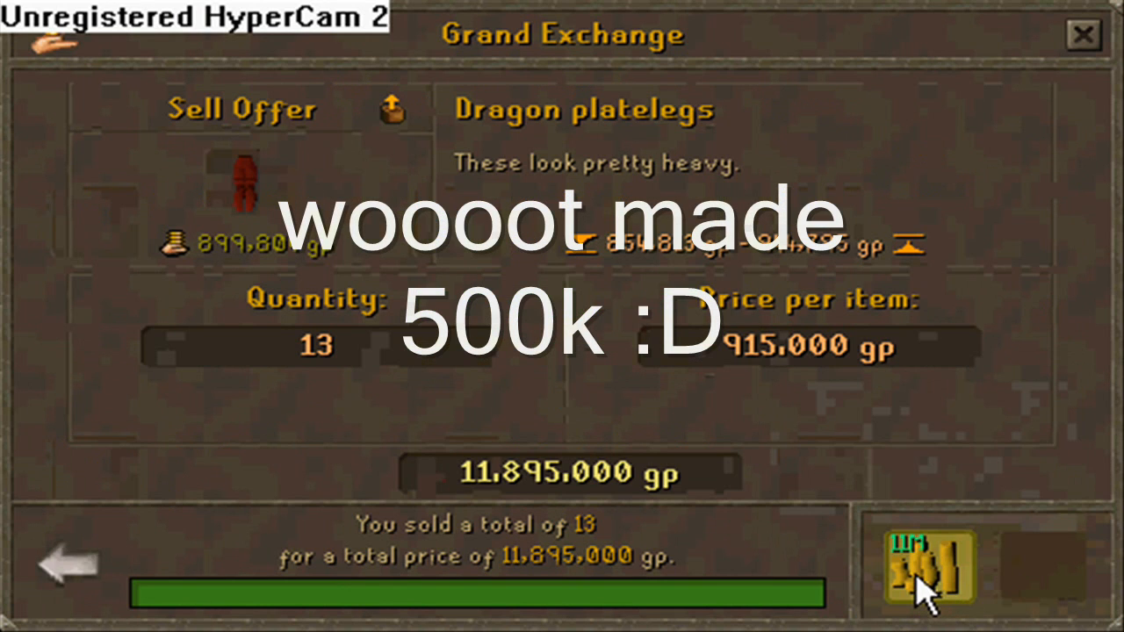
Collect the 11,895,000 gp from the Dragon platelegs sale and view the completed Air rune offer
left_click(66, 562)
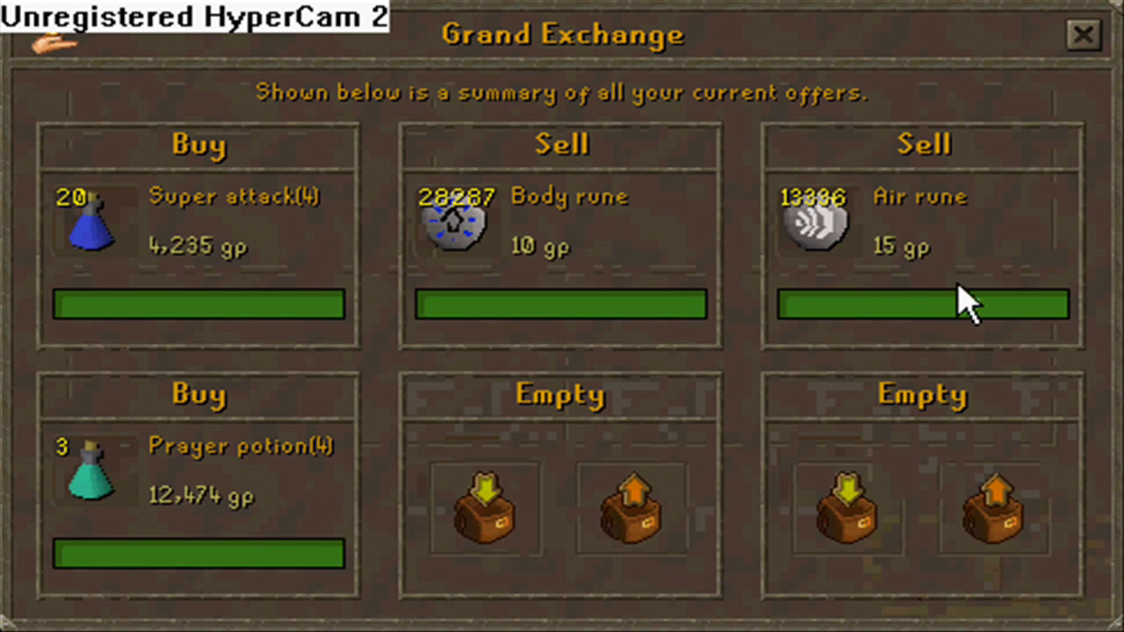
left_click(921, 246)
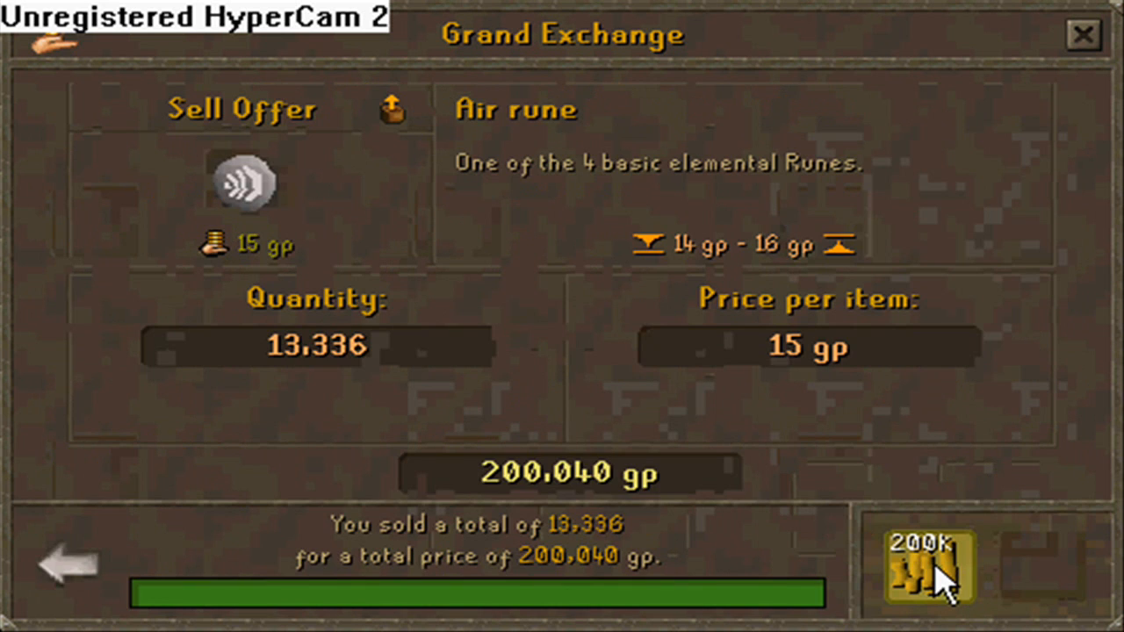